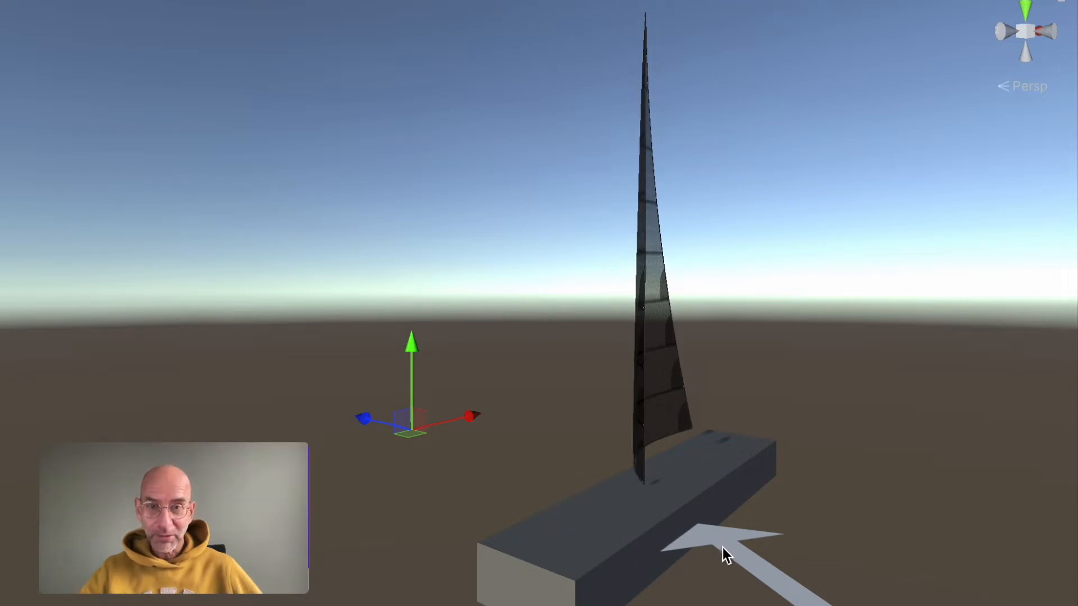
mouse_move(656, 495)
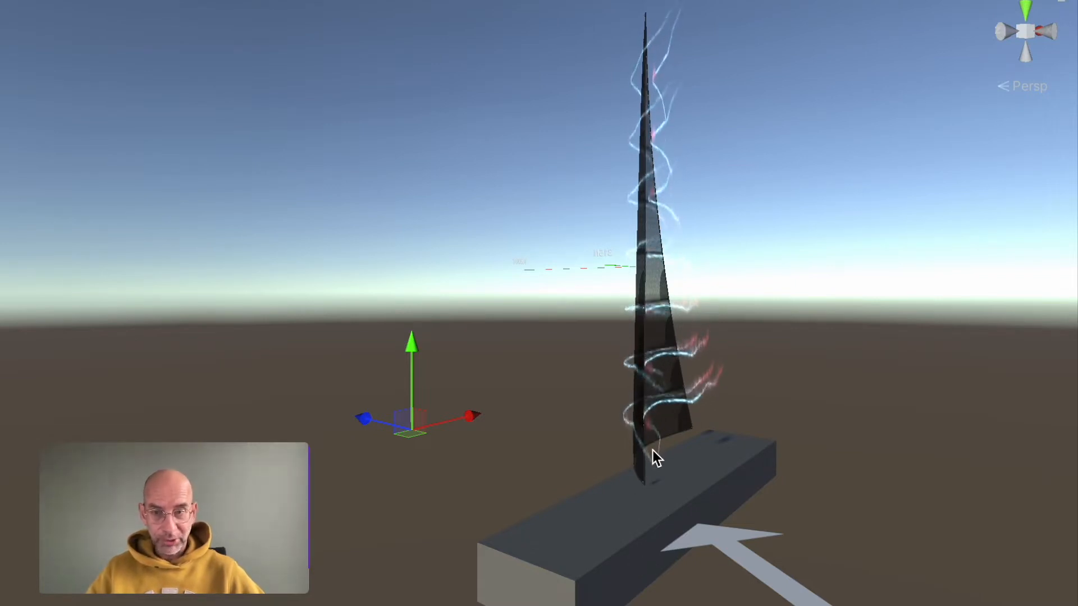
mouse_move(917, 553)
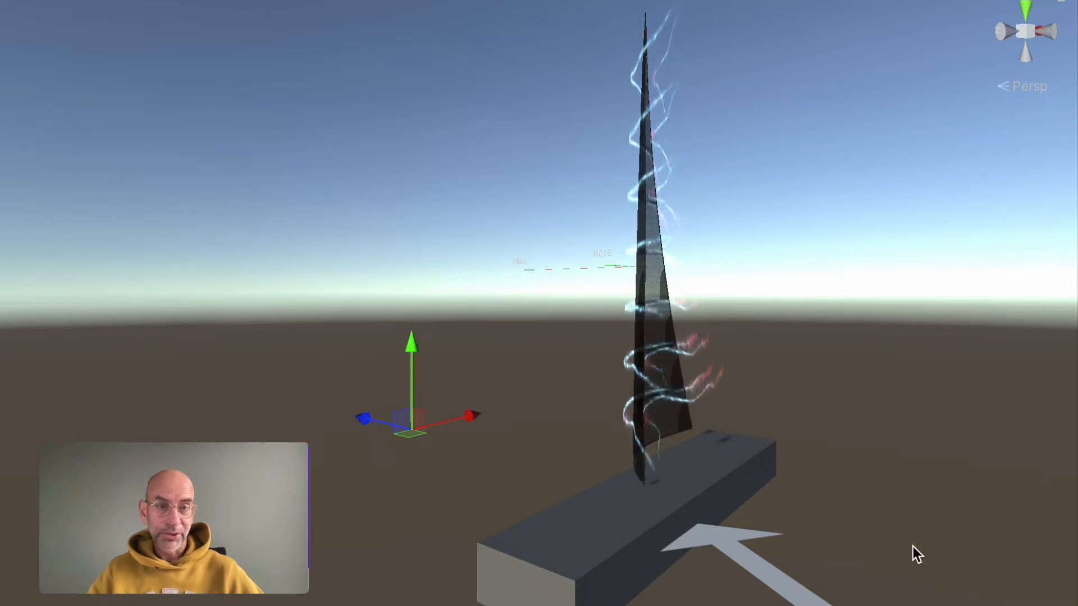